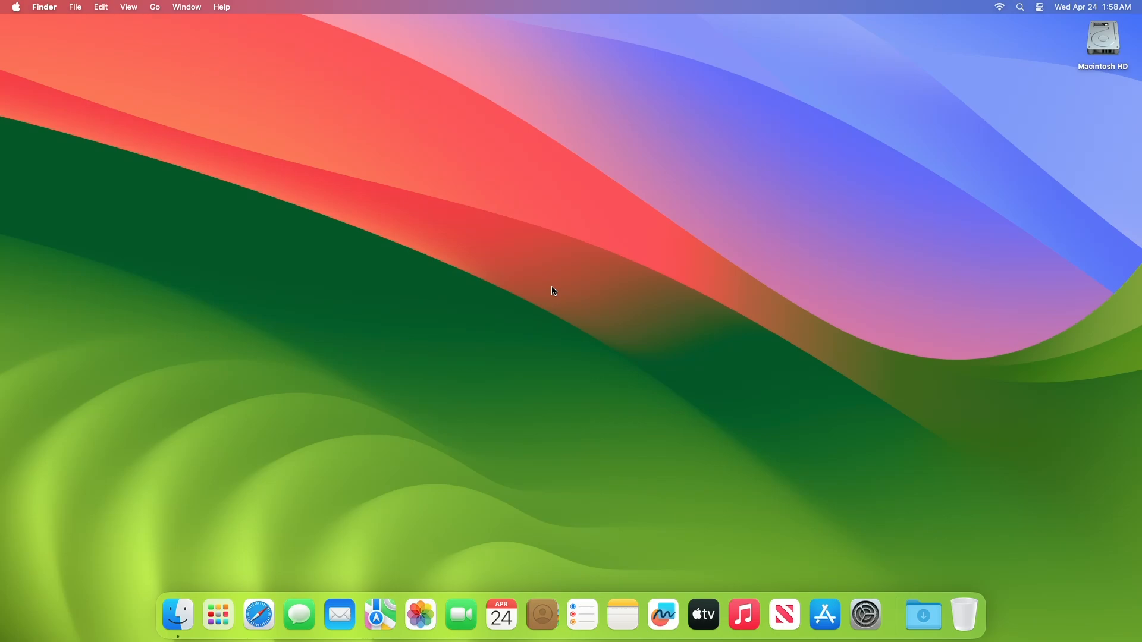
mouse_move(696, 338)
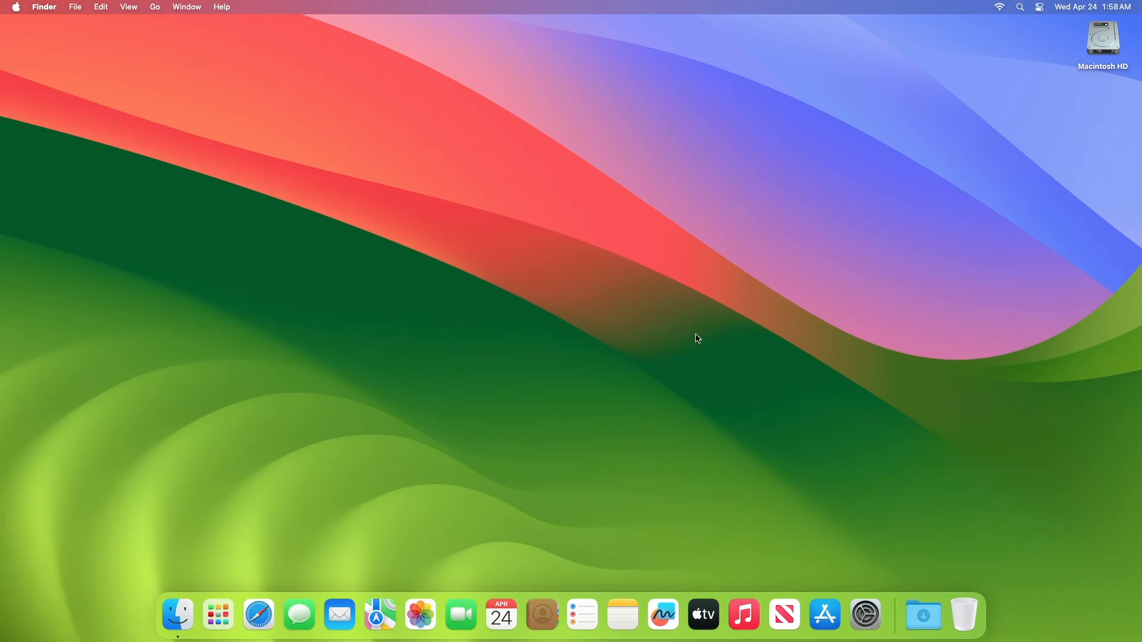
Reach General > Software Update in System Settings to see macOS Sonoma 14.5 Beta 3 (1.8 GB) available
left_click(864, 615)
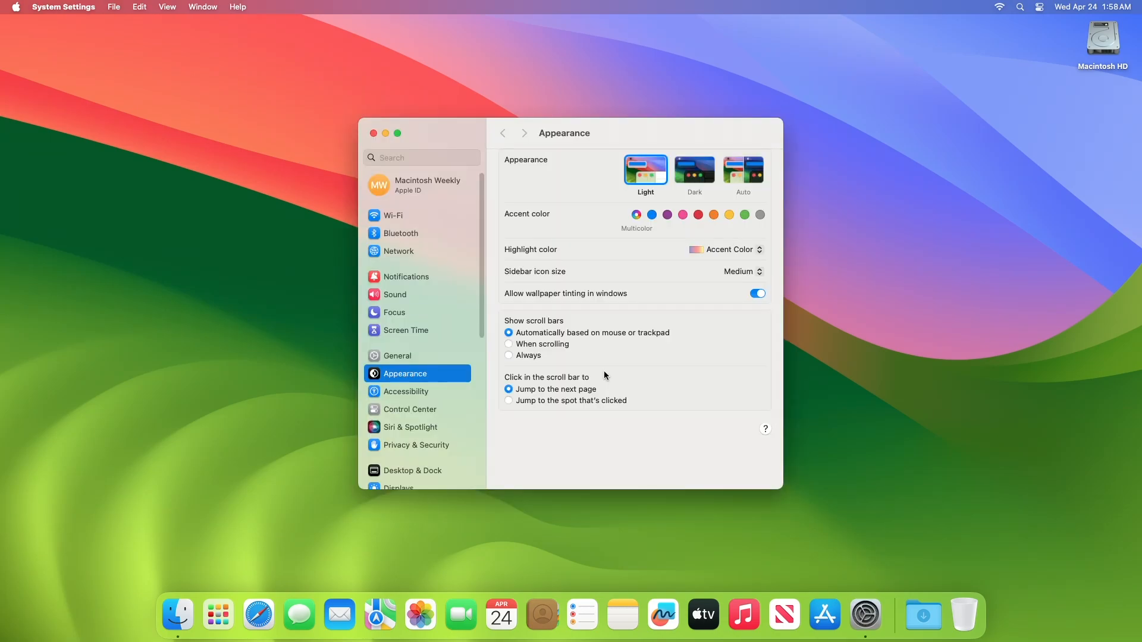
left_click(397, 356)
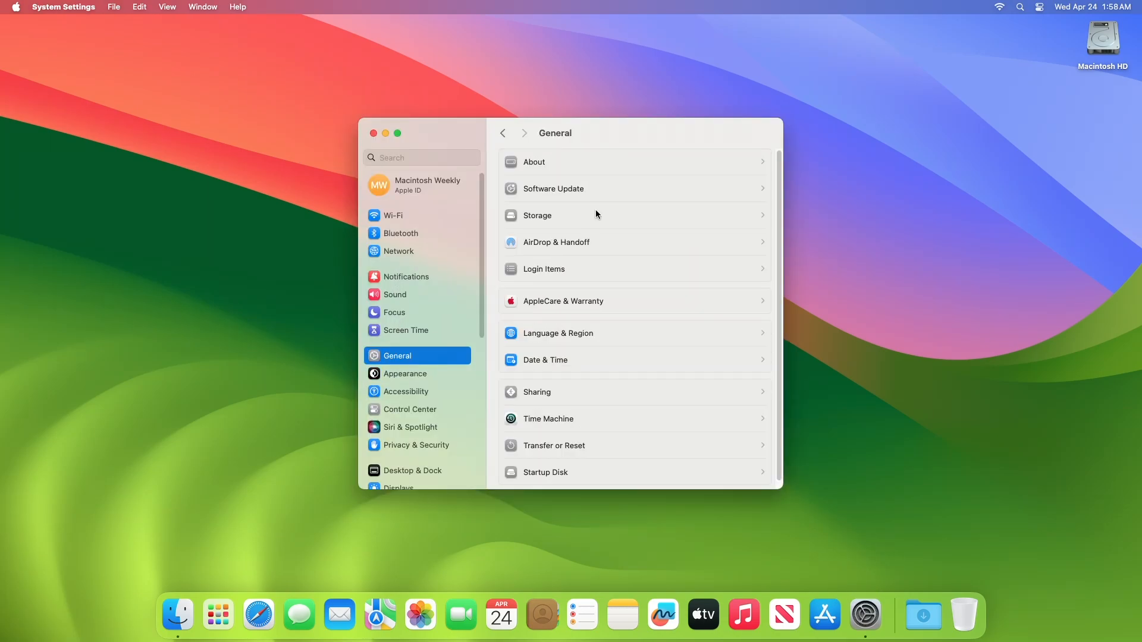
left_click(553, 190)
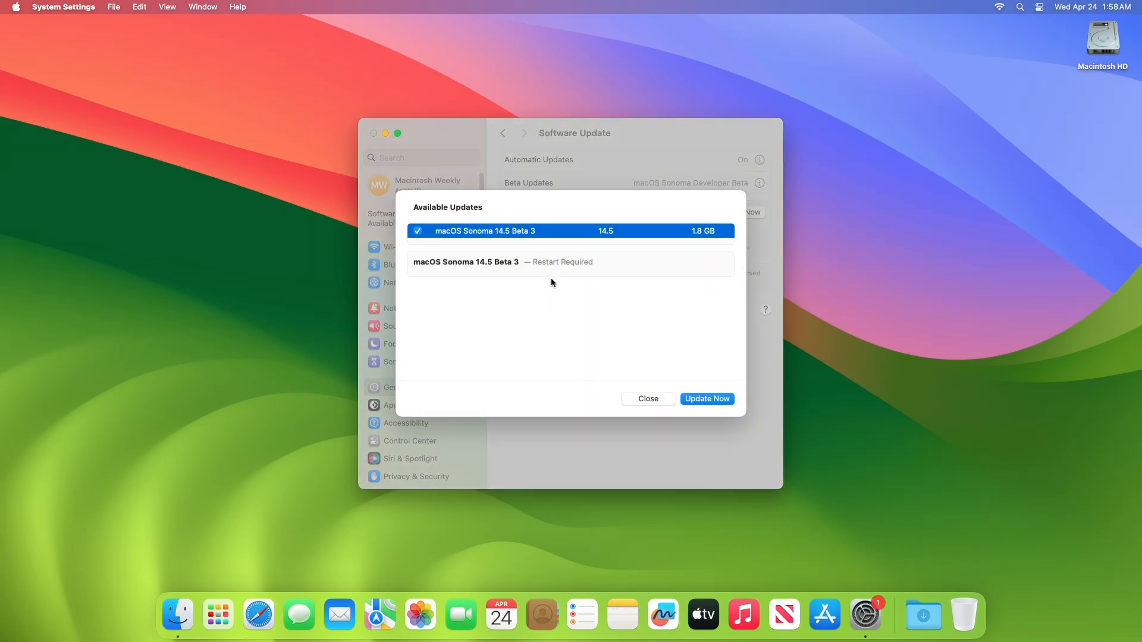
mouse_move(693, 371)
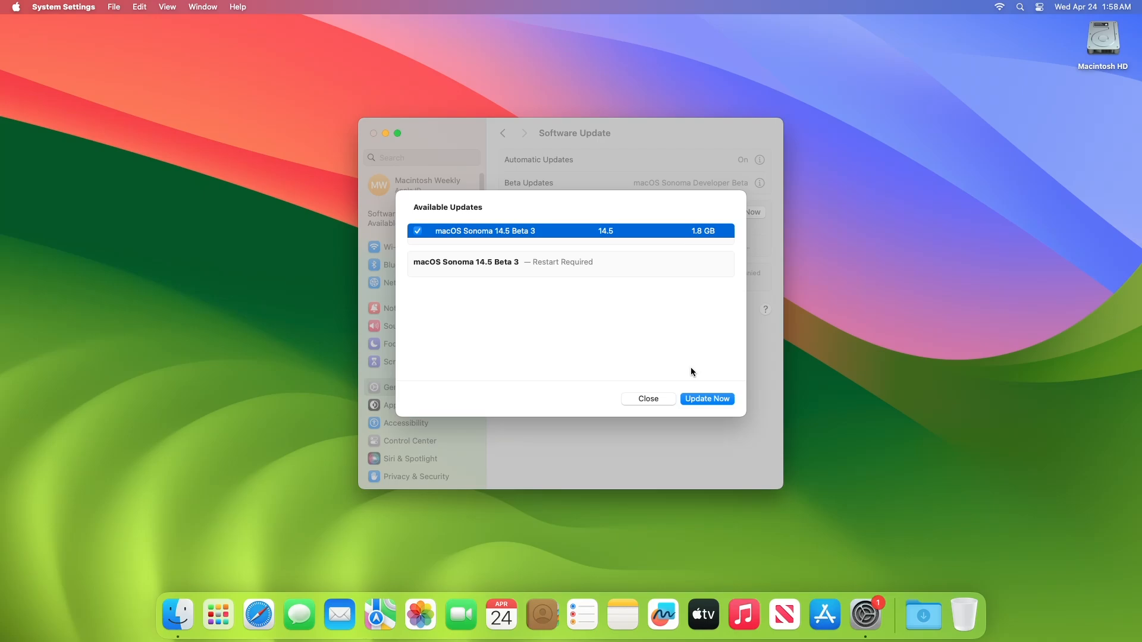
Start the update with Update Now, agree to the license, and authorise it with the admin password
left_click(706, 398)
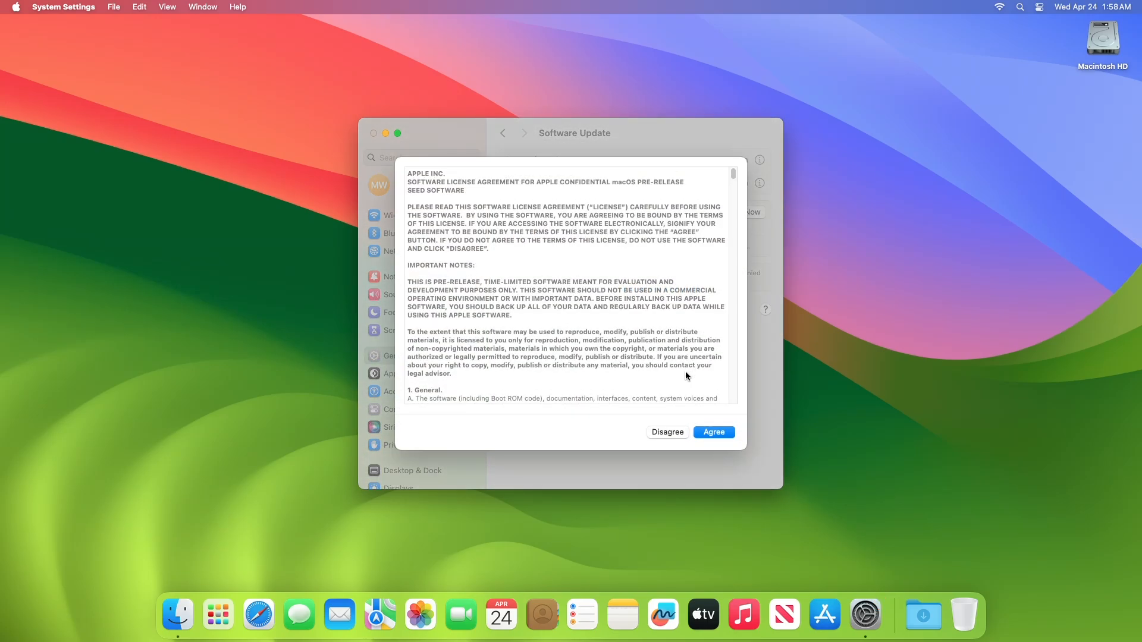
left_click(713, 432)
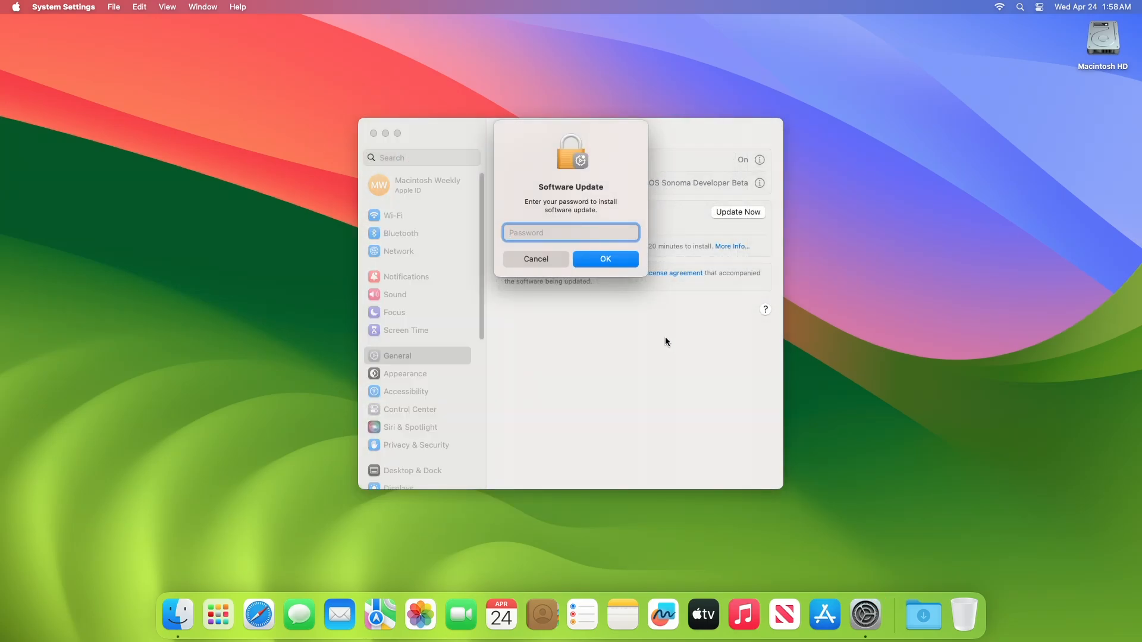
type("••••")
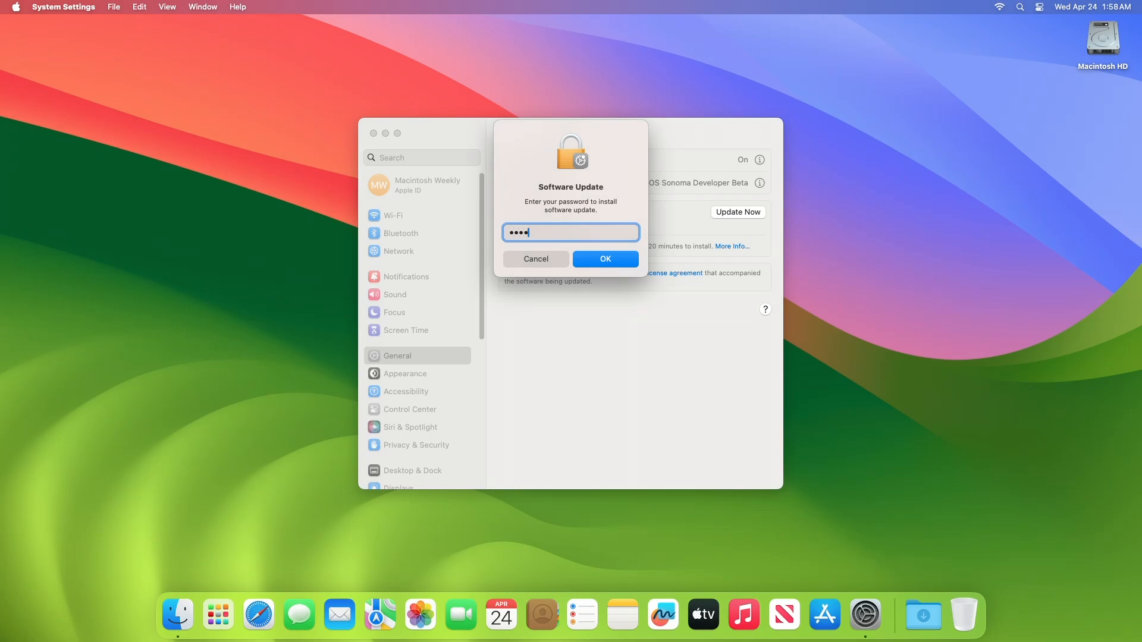
left_click(604, 258)
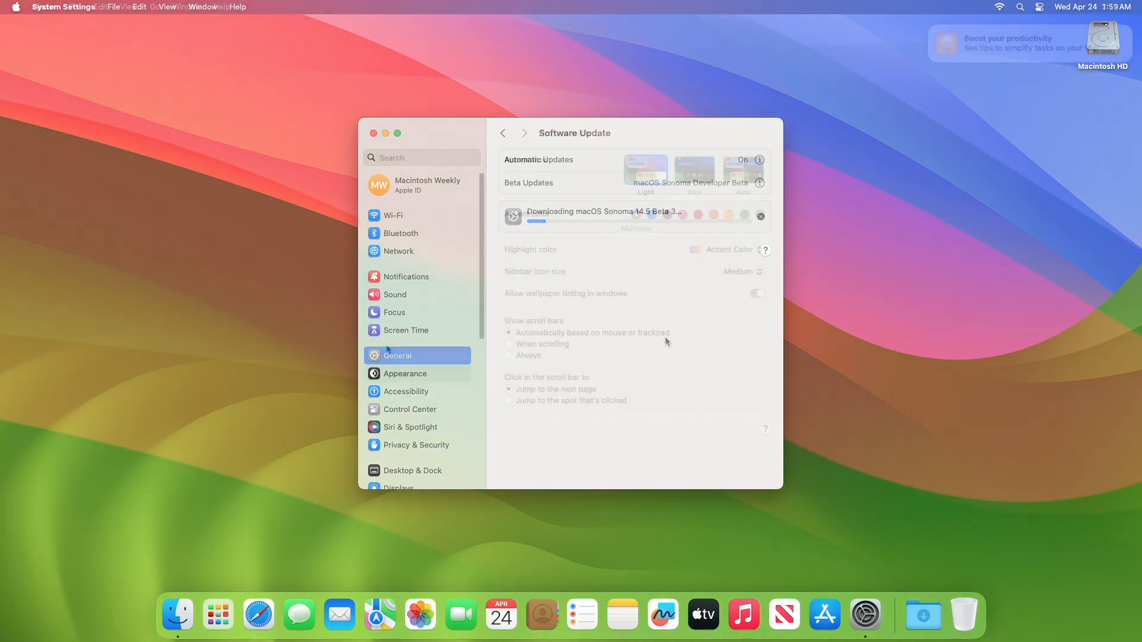
After restart, check General > About confirms macOS Sonoma 14.5 Beta (23F5064f) is installed
left_click(502, 132)
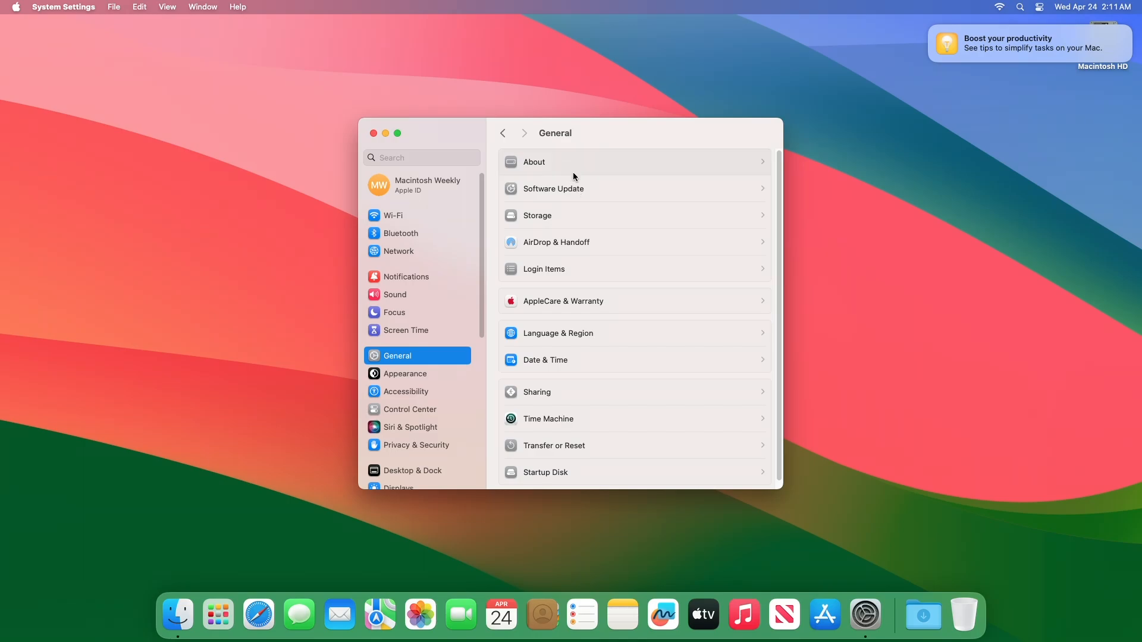
left_click(534, 161)
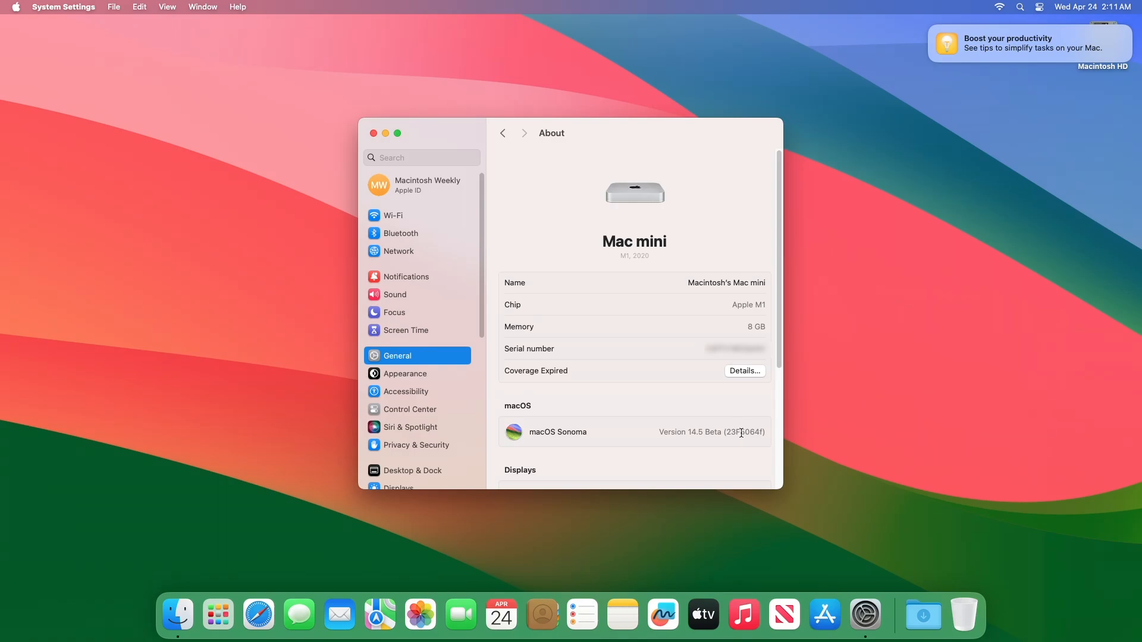
mouse_move(714, 449)
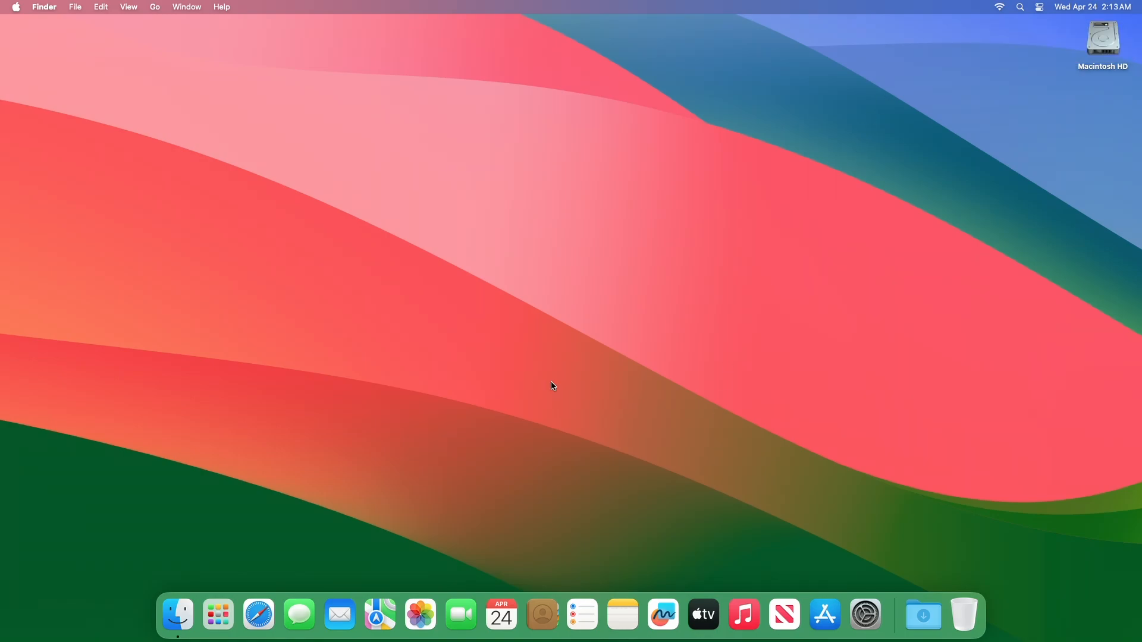
mouse_move(448, 406)
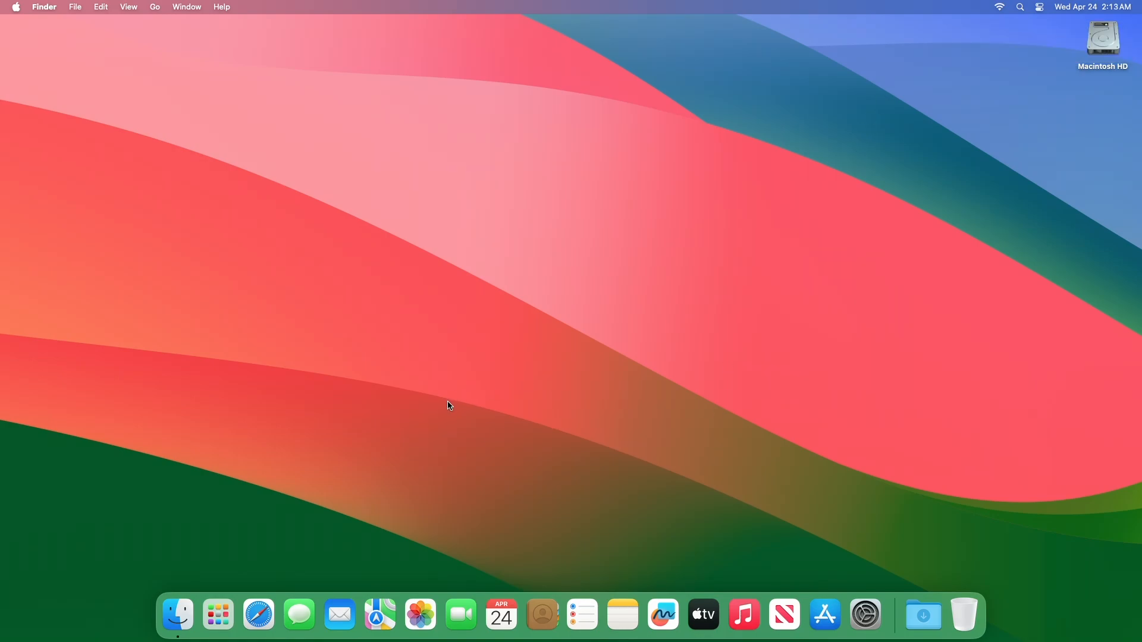
mouse_move(297, 615)
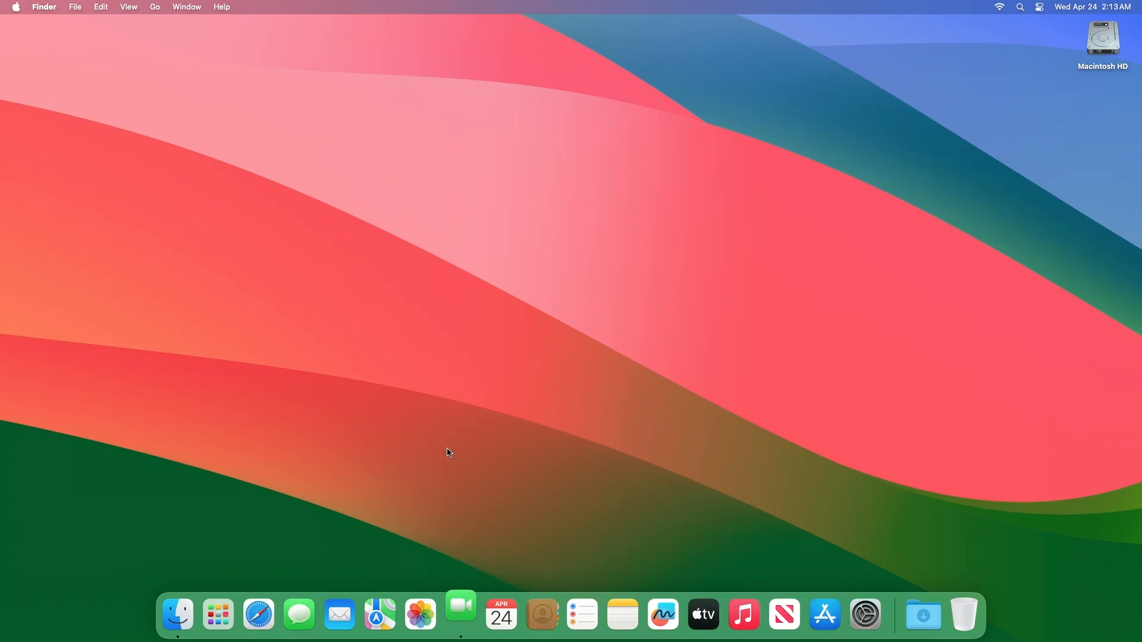
Launch FaceTime from the Dock and close its window, returning to the desktop
left_click(459, 614)
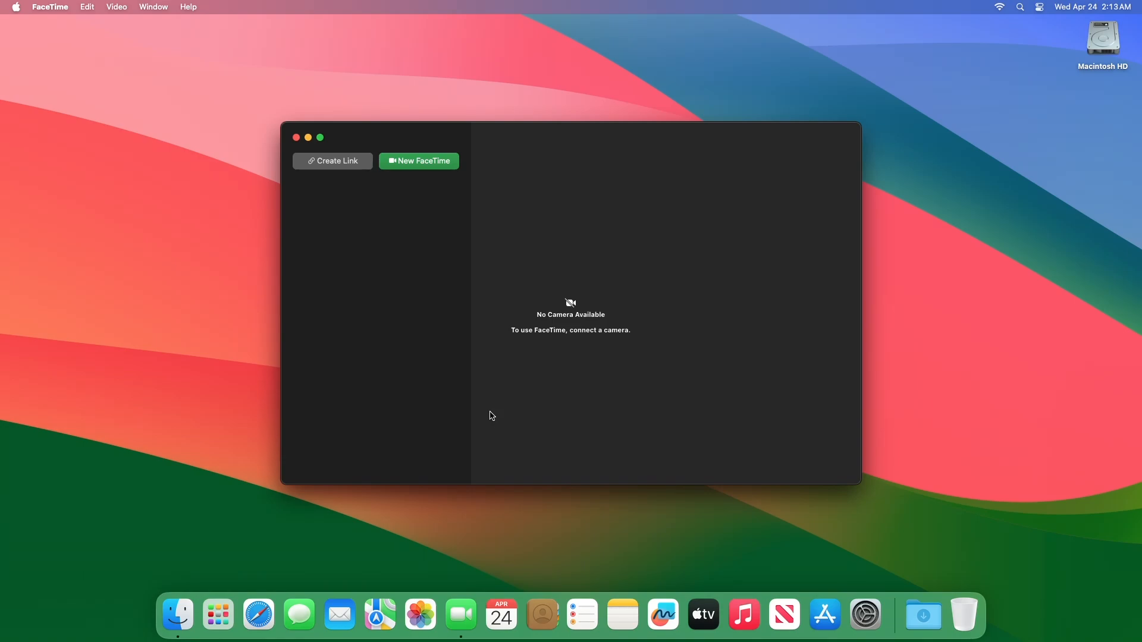
left_click(297, 138)
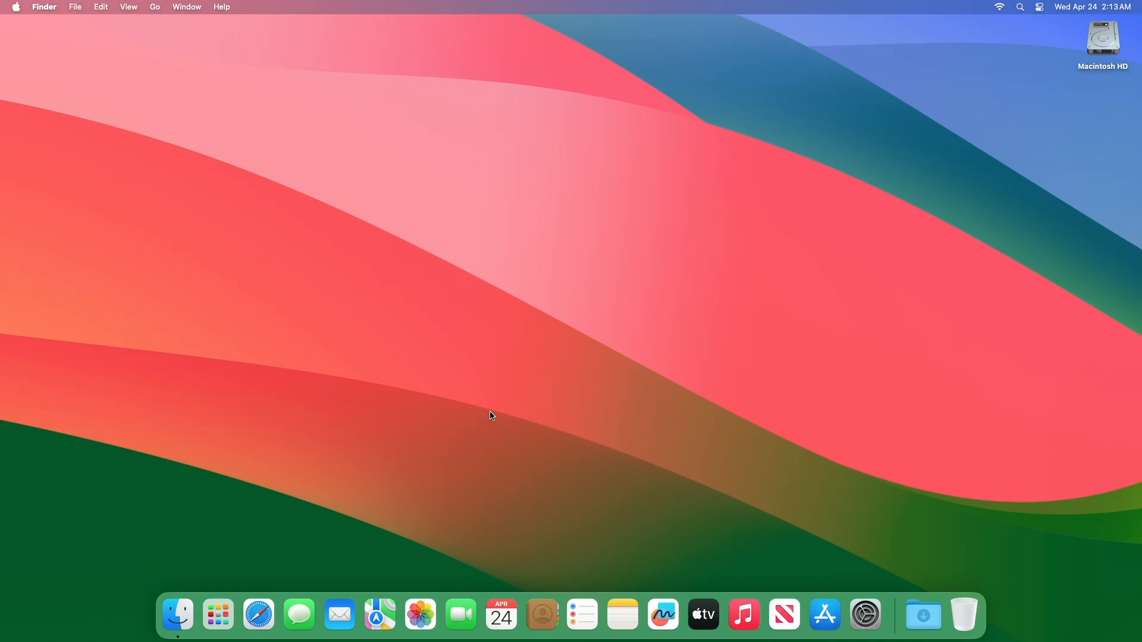